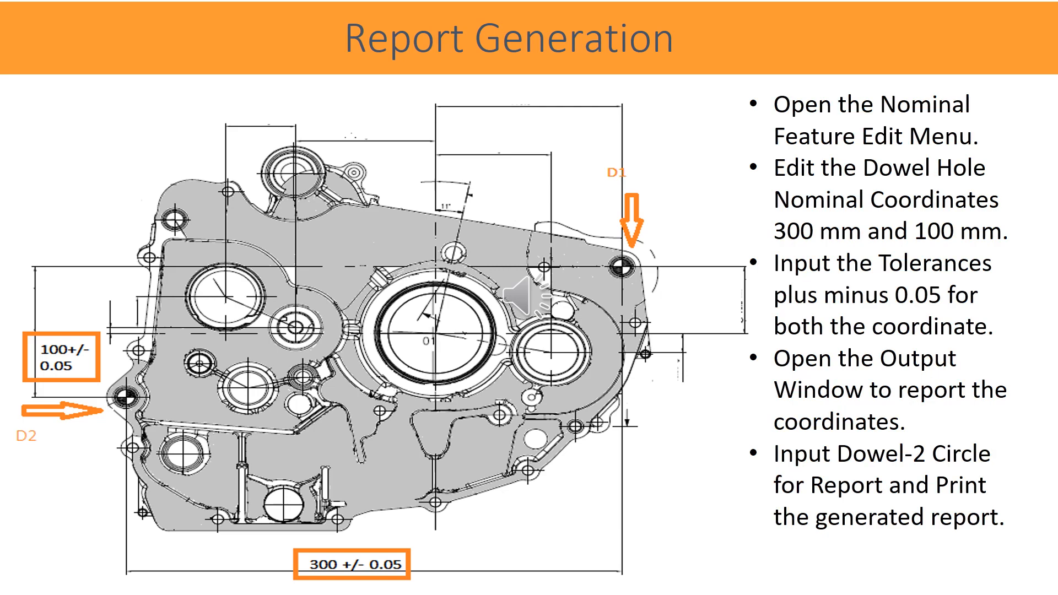
Step: Advance from the Report Generation slide to the Accurate Sales & Services contact slide
key("Right")
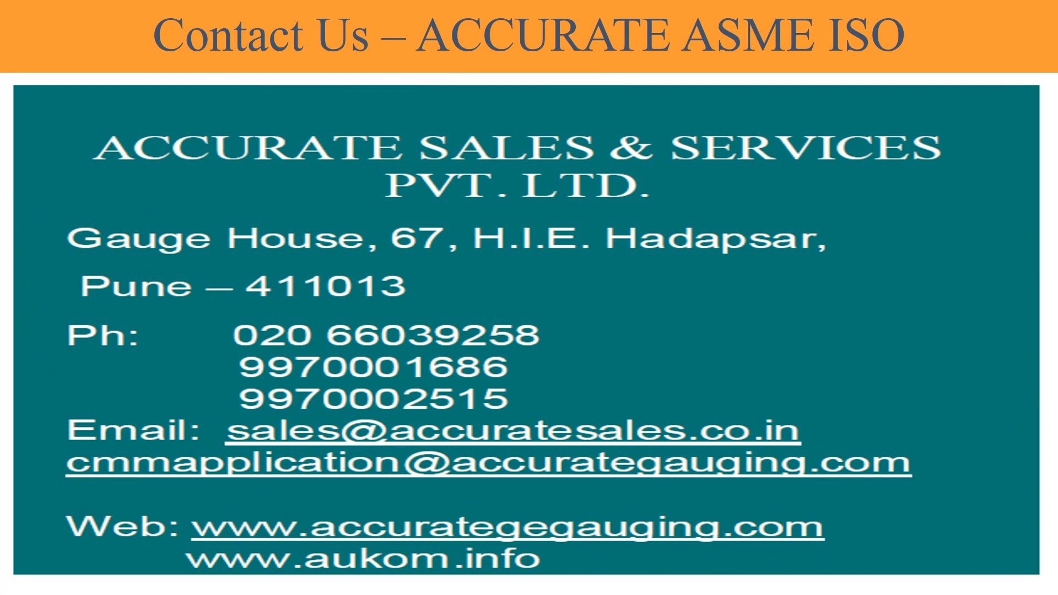